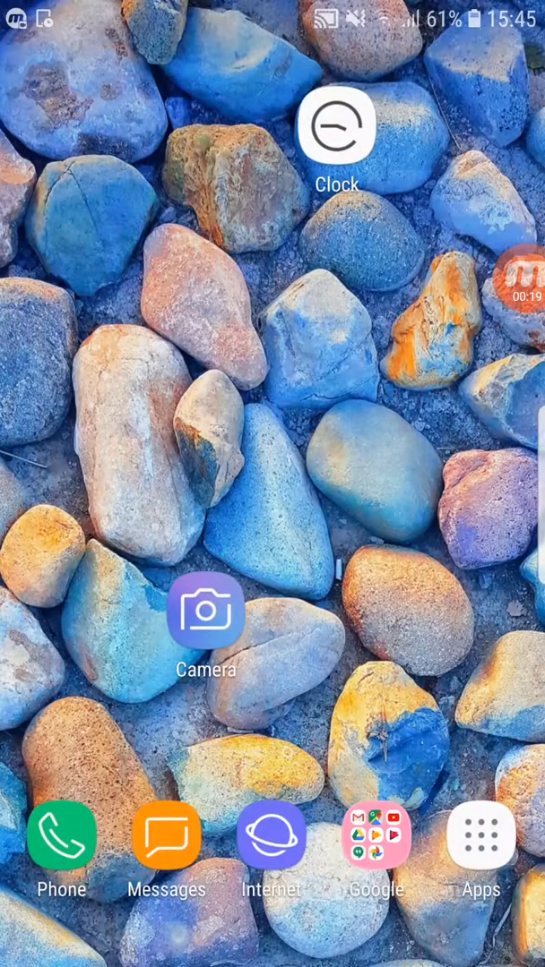
Reopen the dns66 Google results and scroll DNS66's f-droid.org page to Packages (version 0.5.8).
click(271, 835)
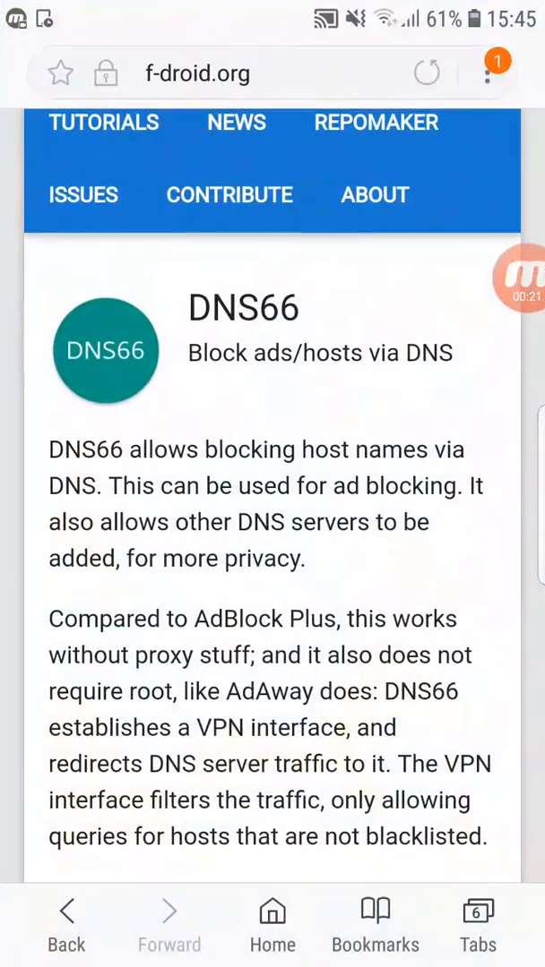
scroll(up, 3)
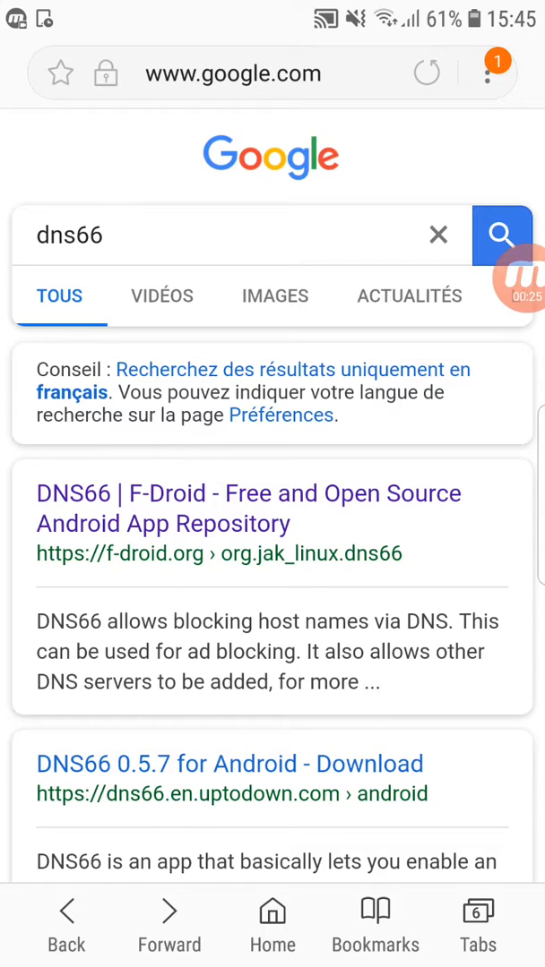
click(224, 235)
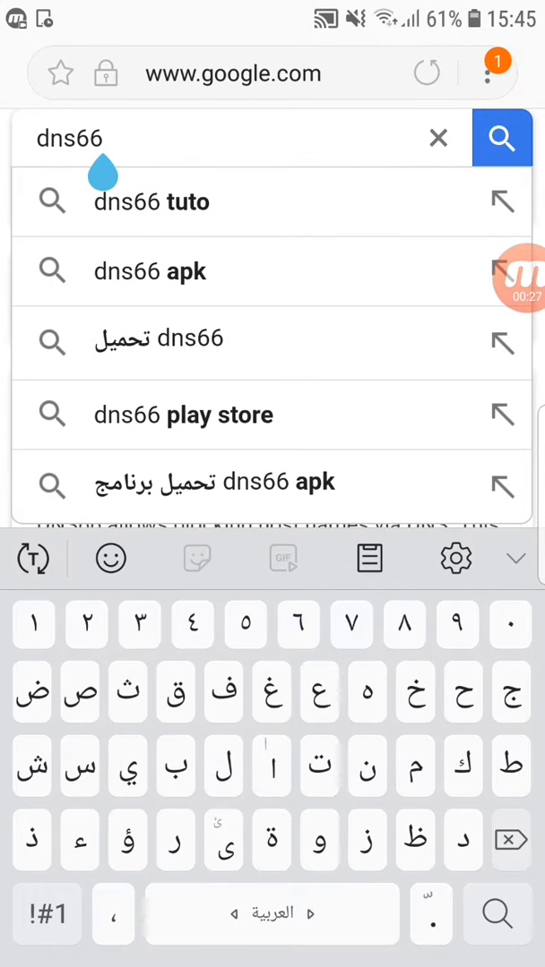
click(501, 138)
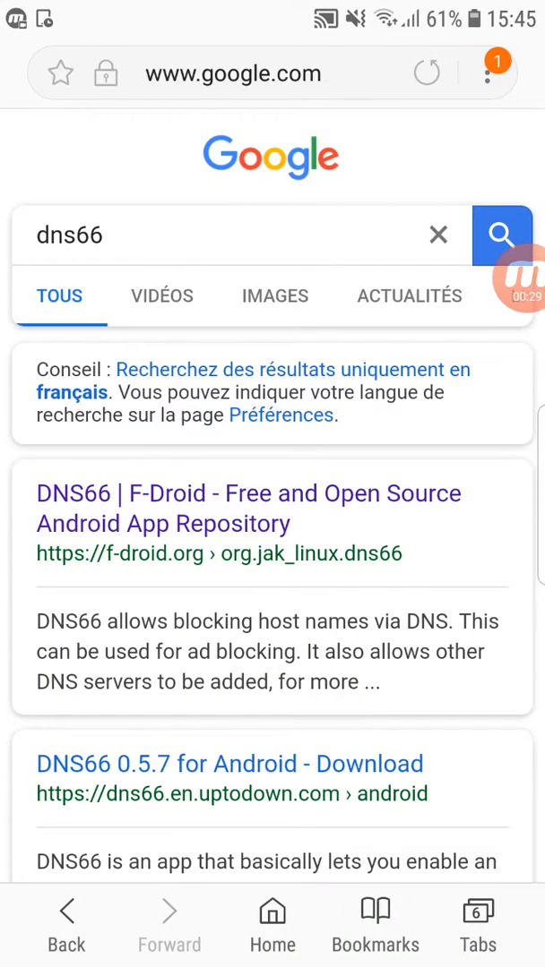
click(249, 493)
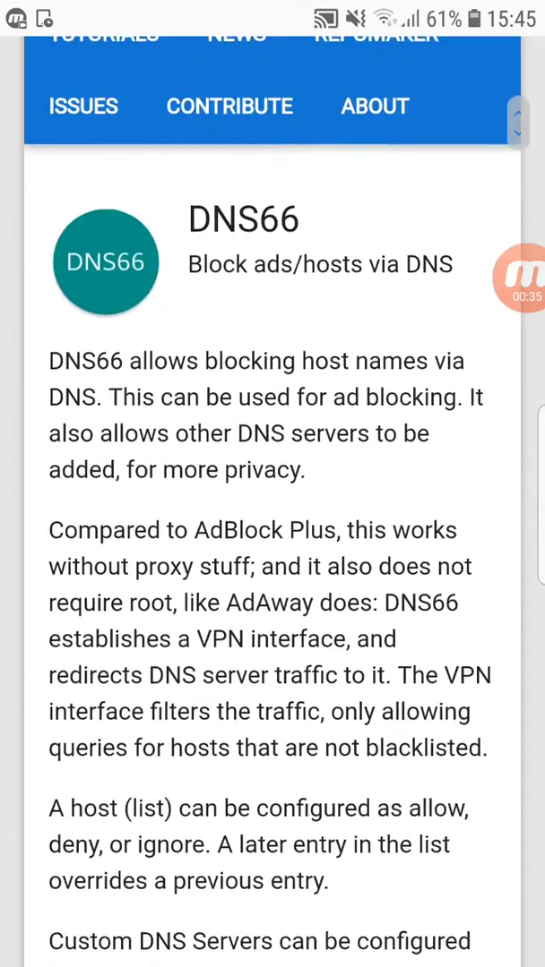
scroll(down, 3)
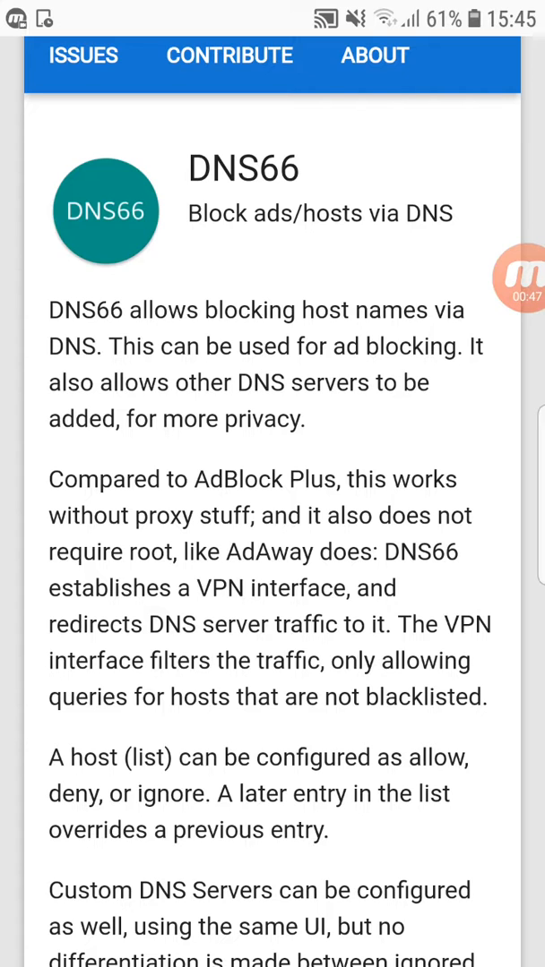
scroll(up, 3)
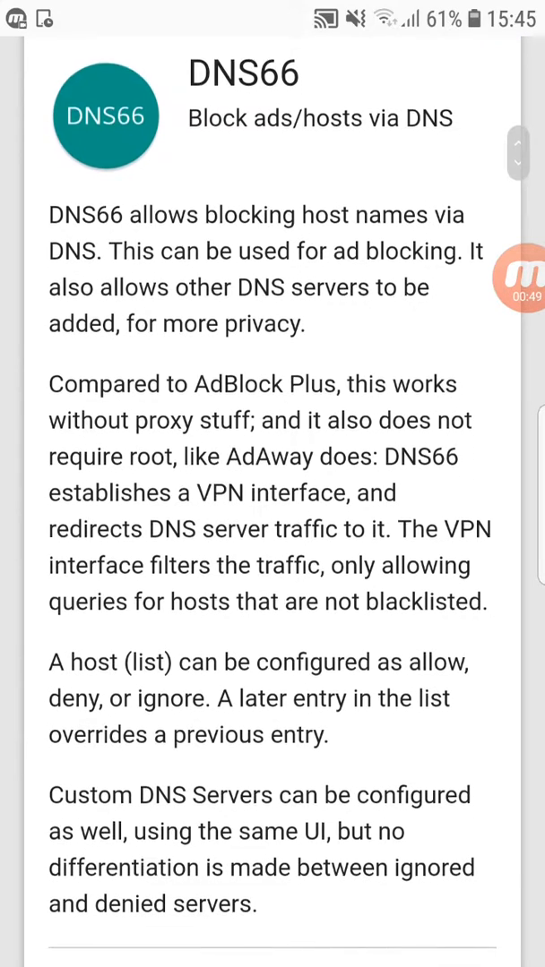
scroll(down, 3)
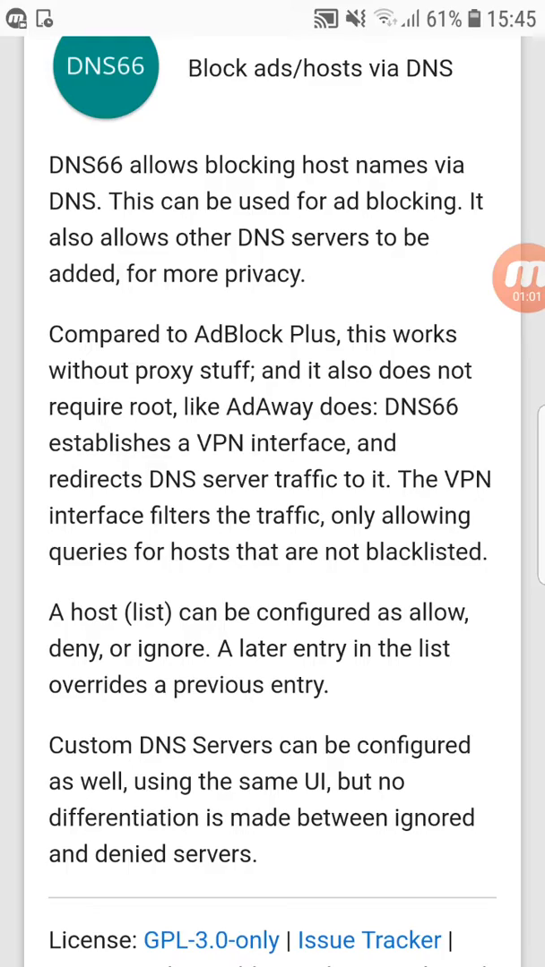
scroll(down, 3)
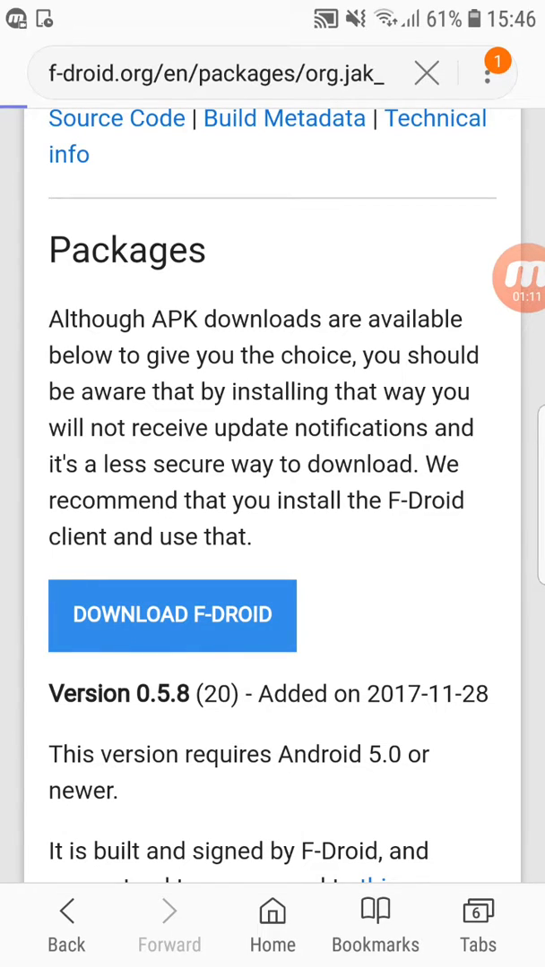
Download FDroid.apk from the F-Droid site and open it to reach the install prompt.
click(172, 615)
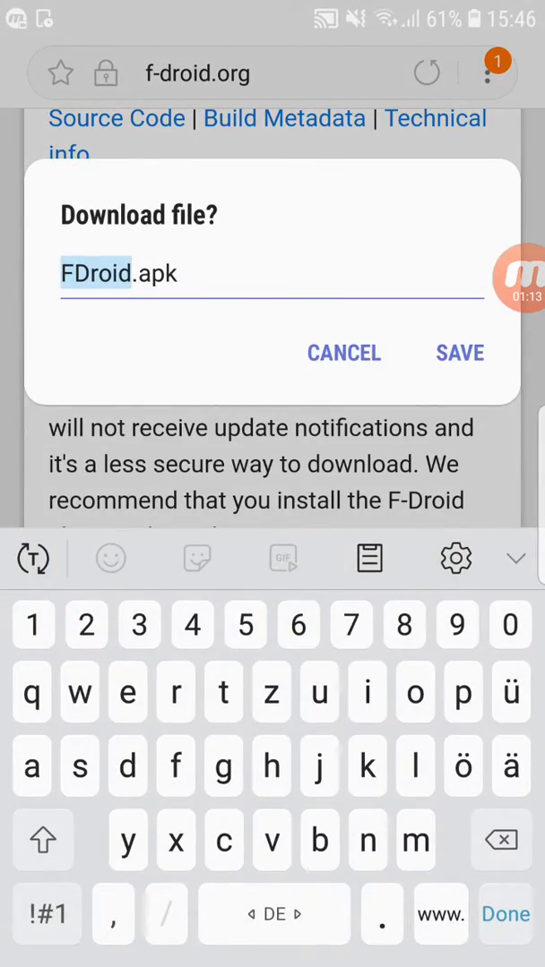
click(344, 353)
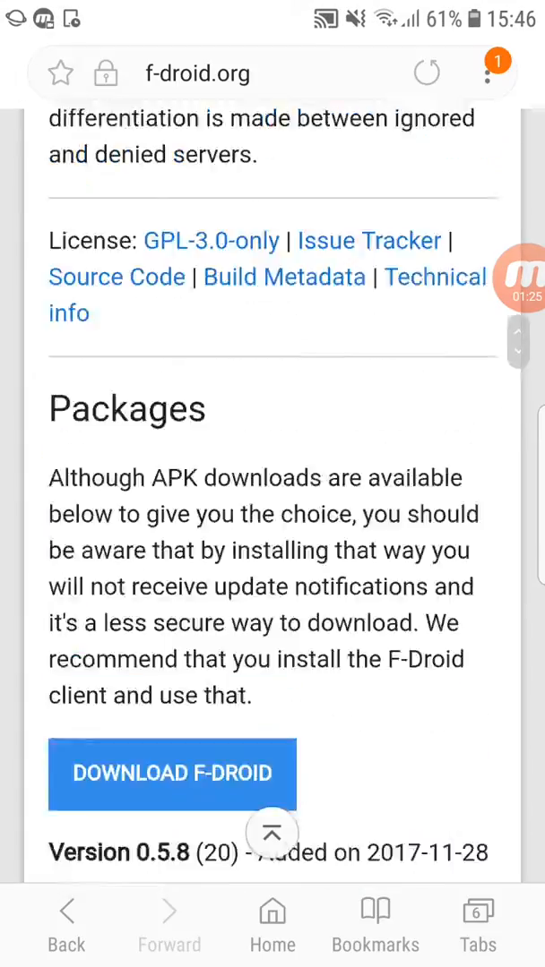
scroll(up, 3)
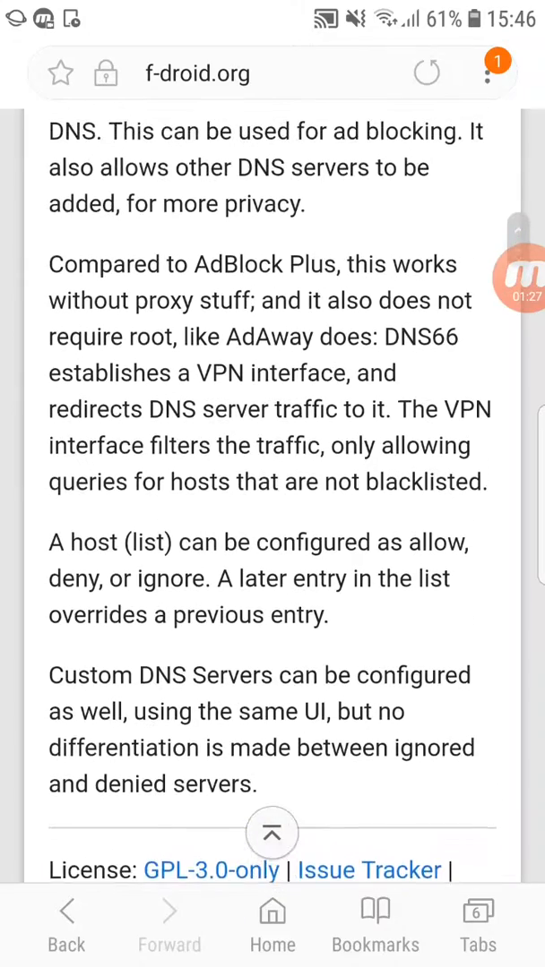
scroll(down, 3)
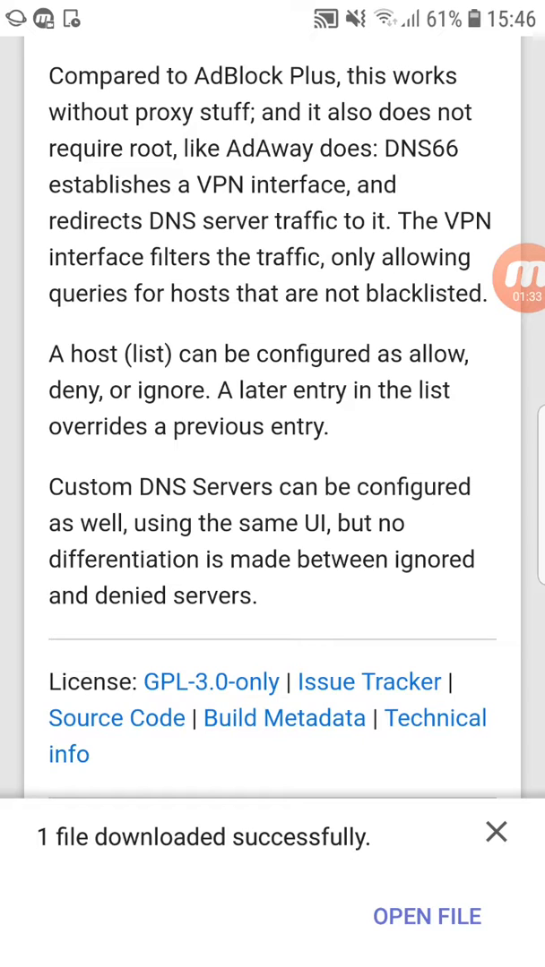
scroll(down, 3)
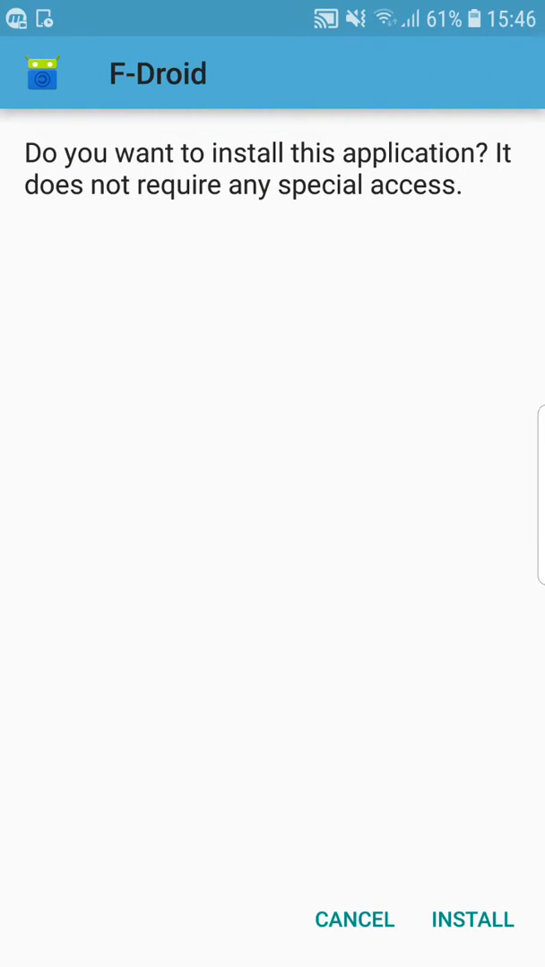
Install FDroid.apk through the Package Installer and launch F-Droid.
click(472, 920)
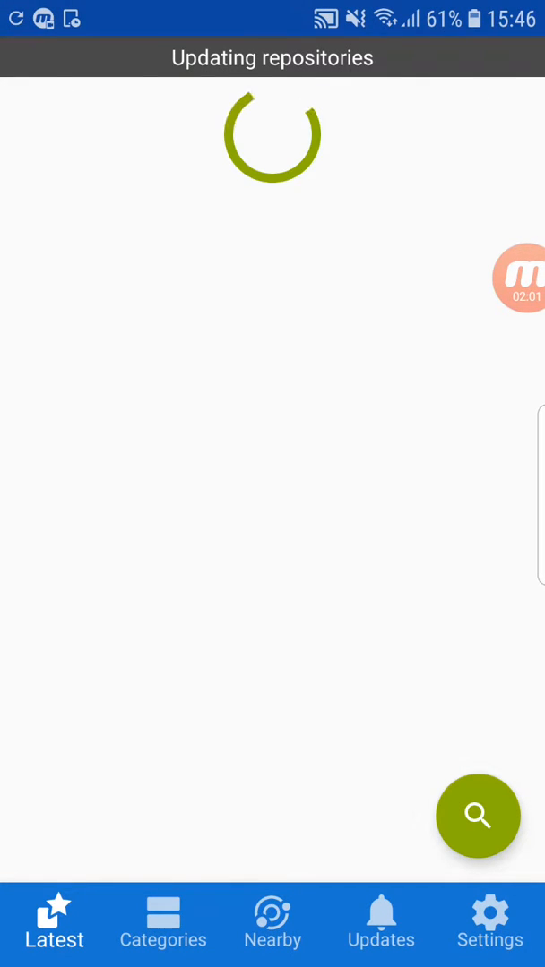
Search F-Droid for 'dns', leave the empty results, and browse Latest while repositories update.
click(477, 816)
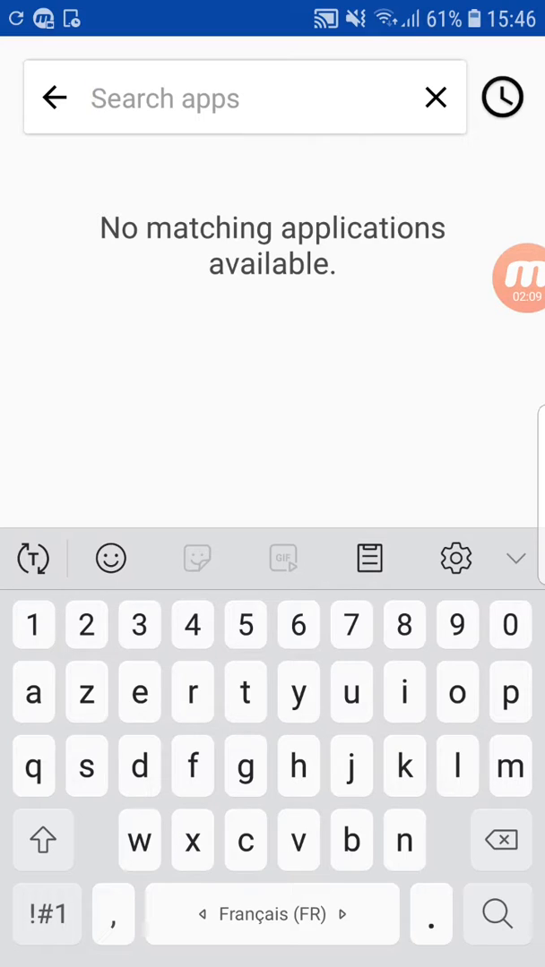
text(dns66)
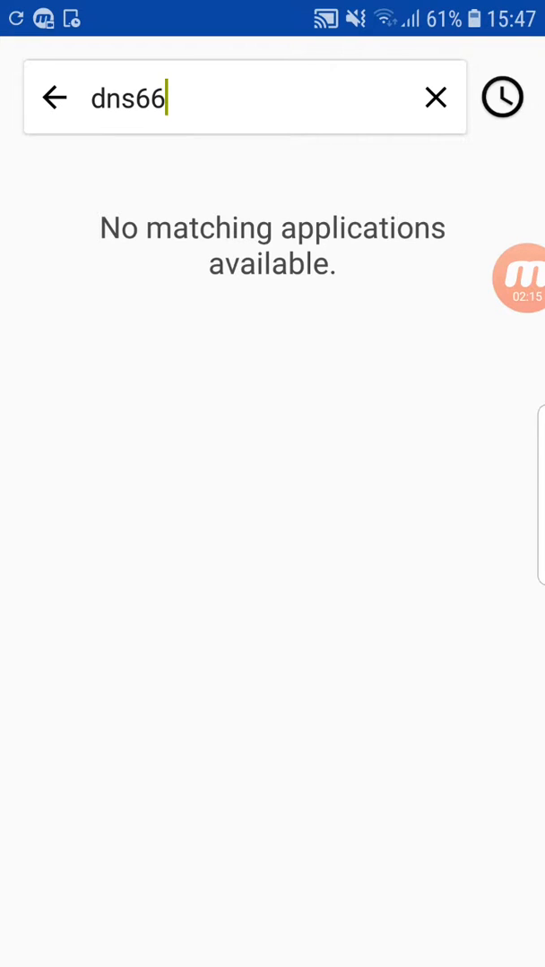
click(54, 96)
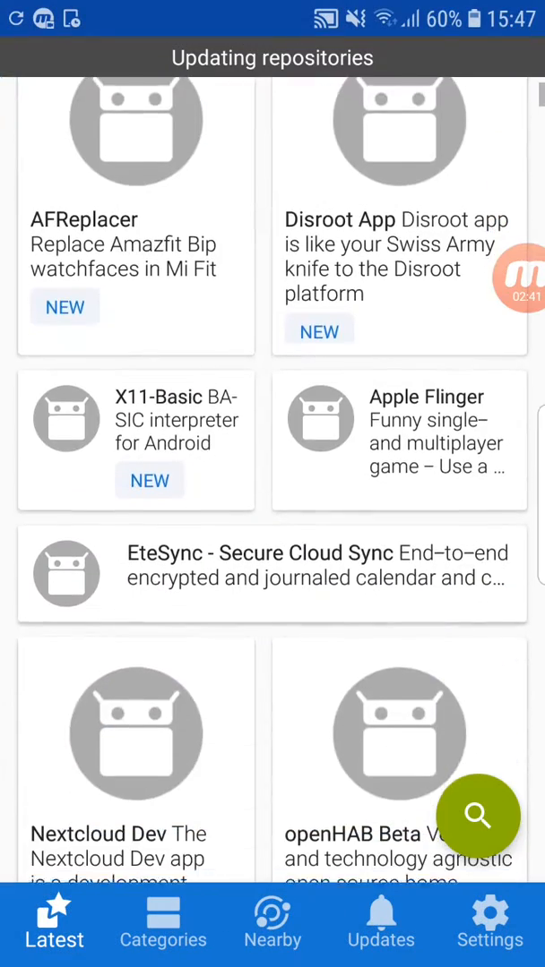
scroll(down, 3)
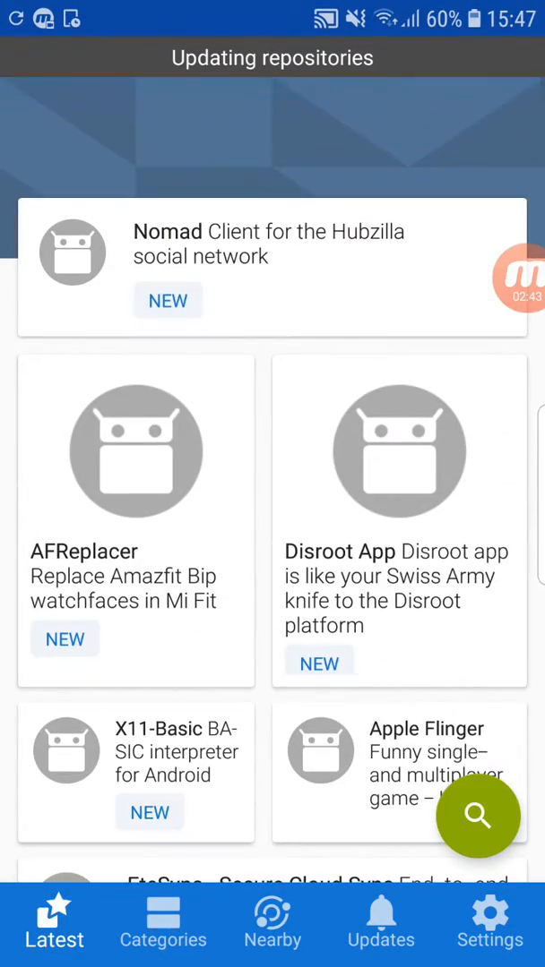
scroll(down, 3)
text(d)
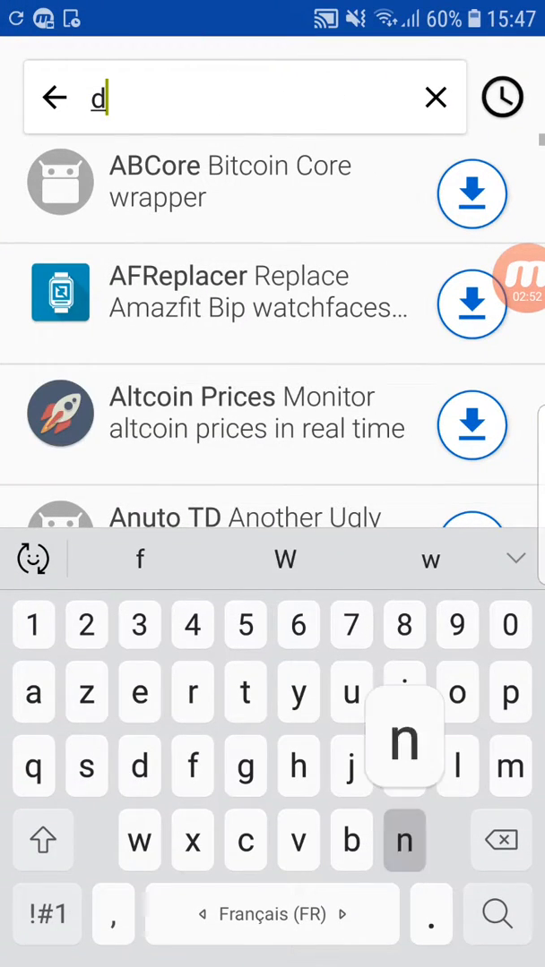
Find dns66 in F-Droid, download DNS66, and try installing it, hitting the unknown-apps block.
text(ns)
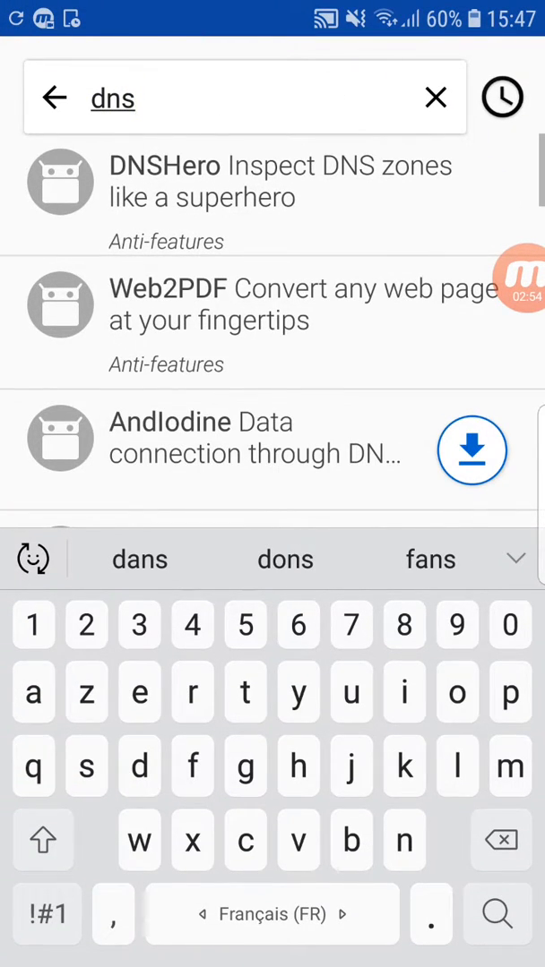
text(66)
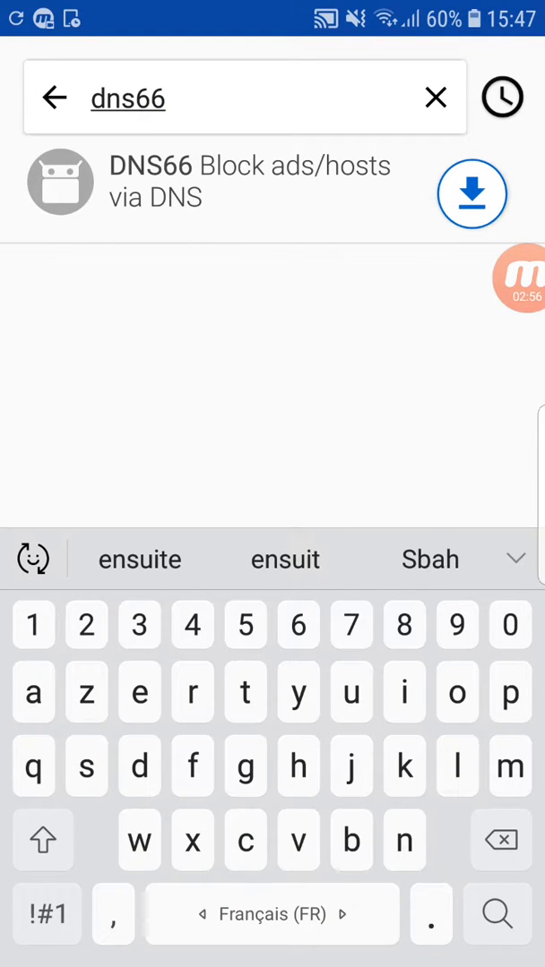
click(472, 194)
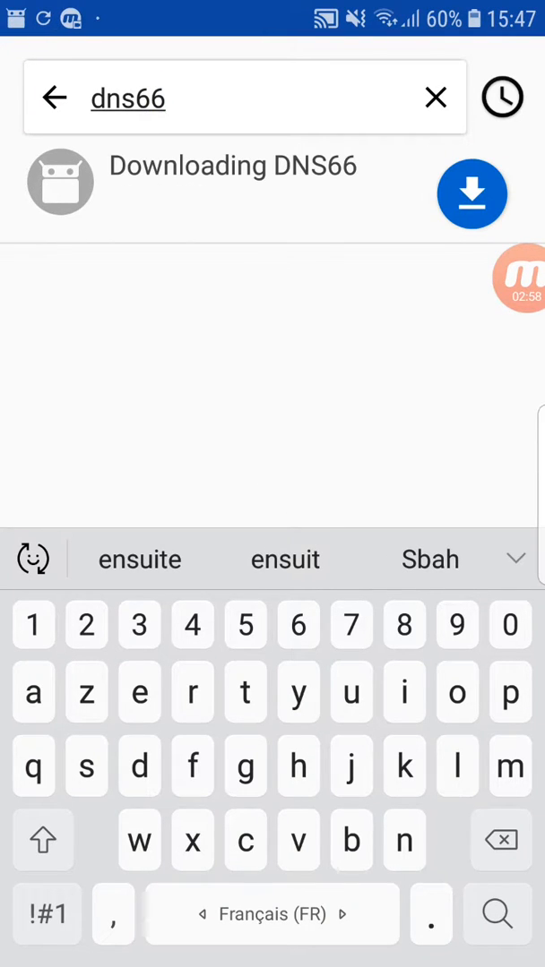
drag(272, 9, 272, 358)
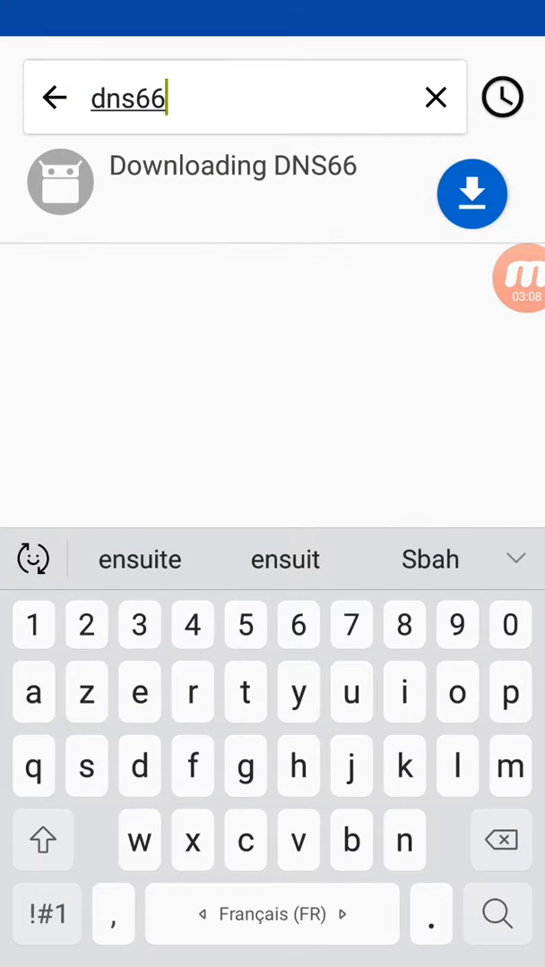
drag(273, 5, 272, 358)
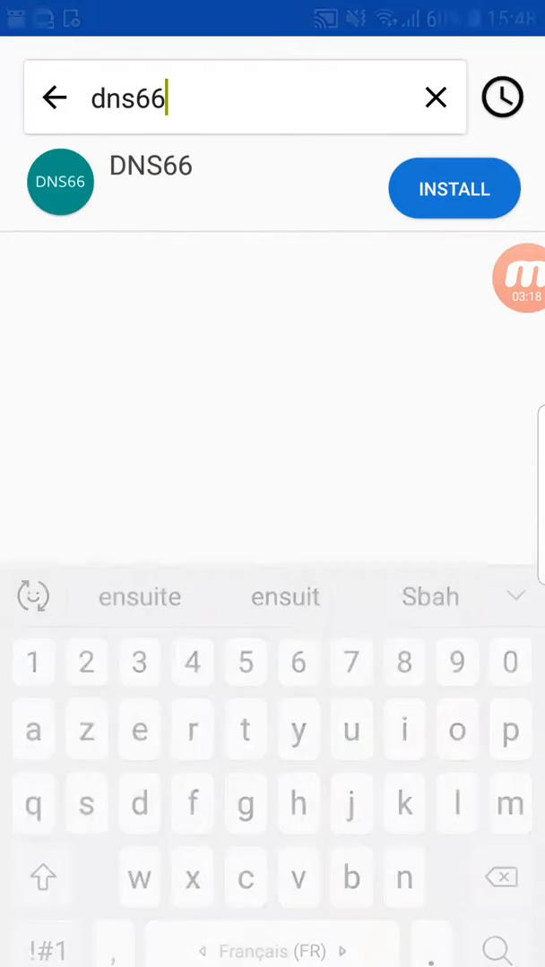
click(454, 188)
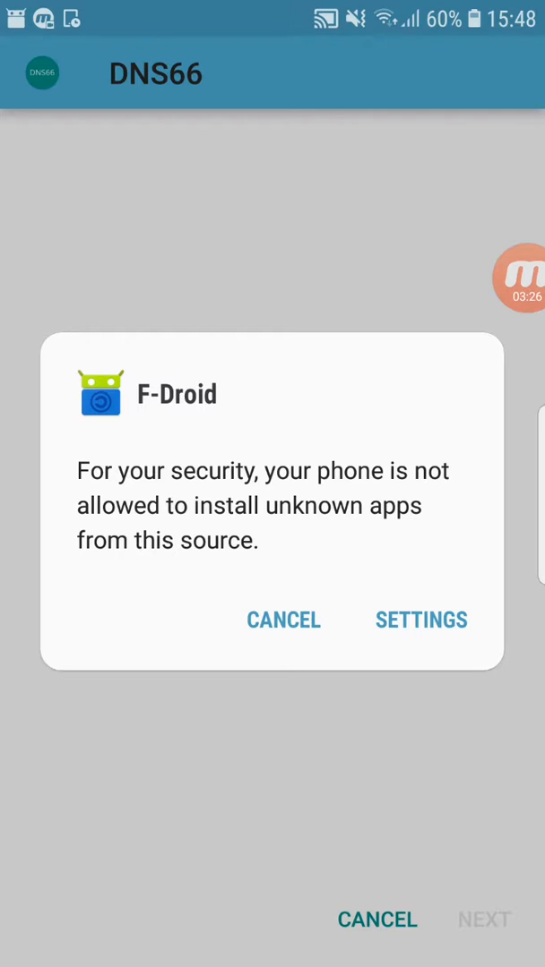
Enable 'Allow from this source' for F-Droid, then confirm the DNS66 install.
click(420, 619)
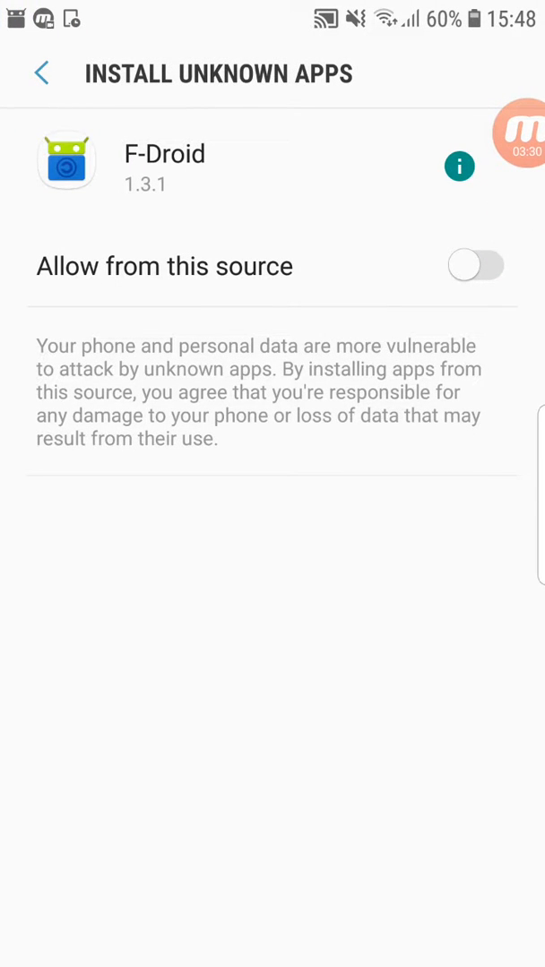
click(475, 265)
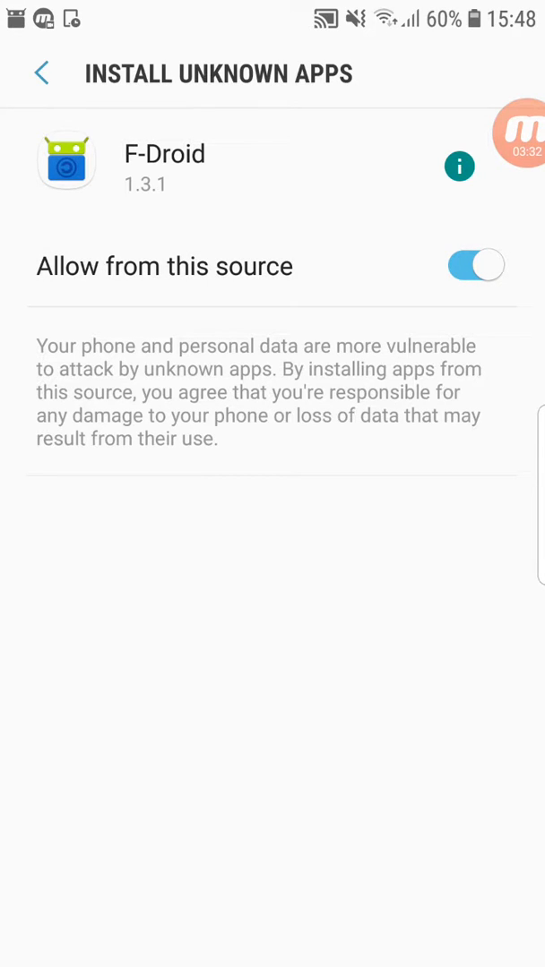
click(41, 73)
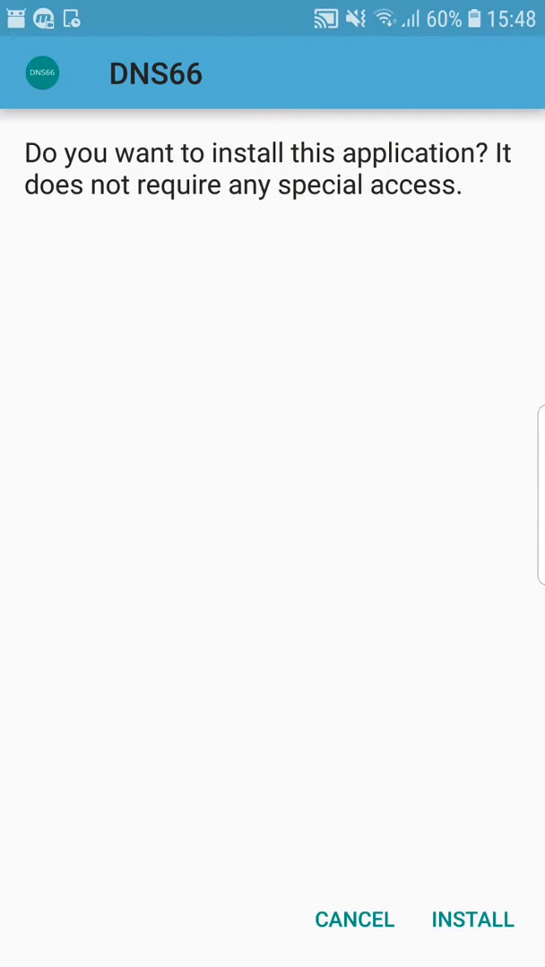
click(472, 920)
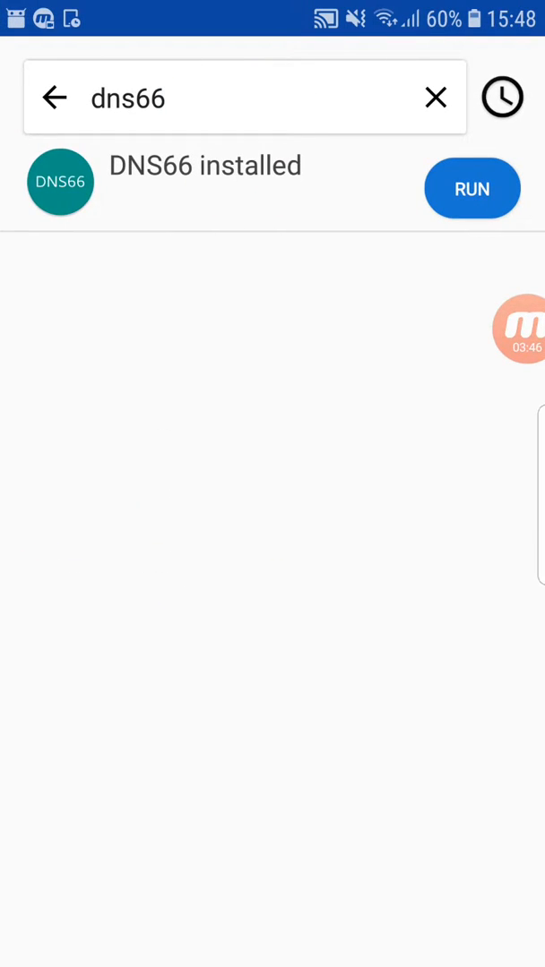
Run DNS66 from F-Droid and switch to its APPS bypass list.
click(471, 188)
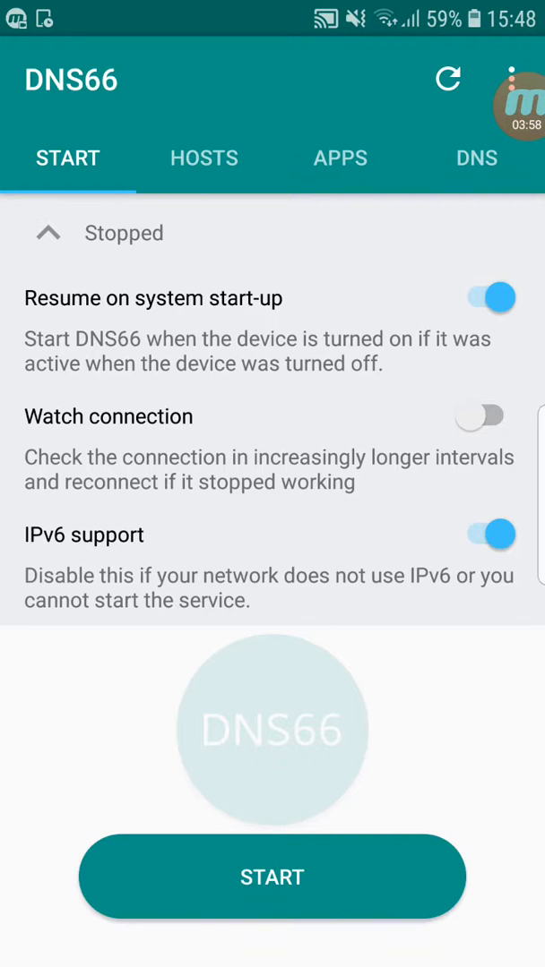
click(339, 157)
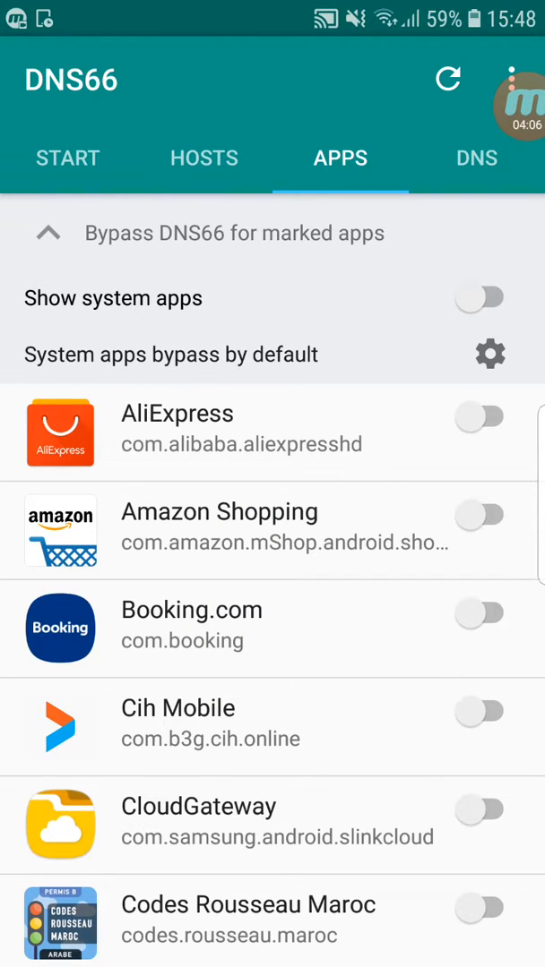
Switch on bypass toggles for imo and Messenger in the APPS list, then view HOSTS.
scroll(down, 3)
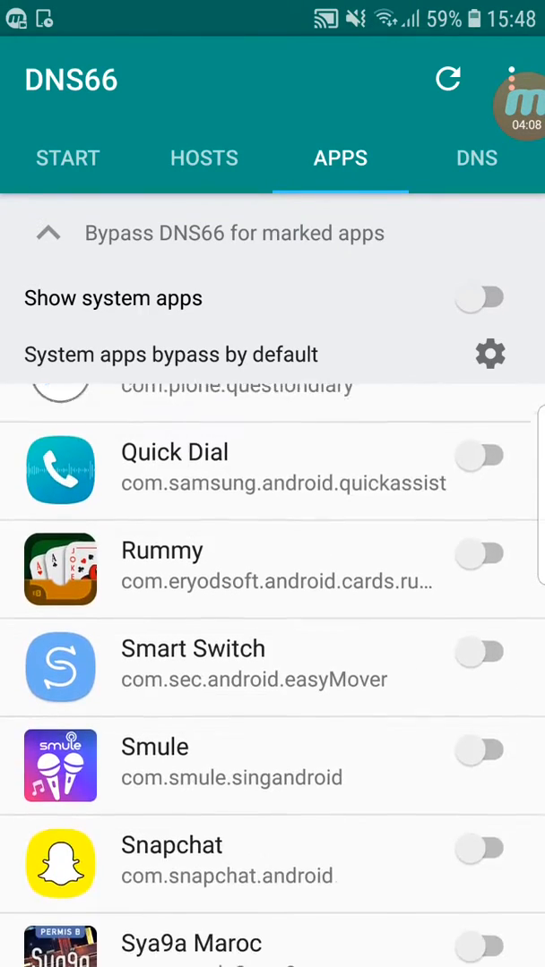
scroll(down, 3)
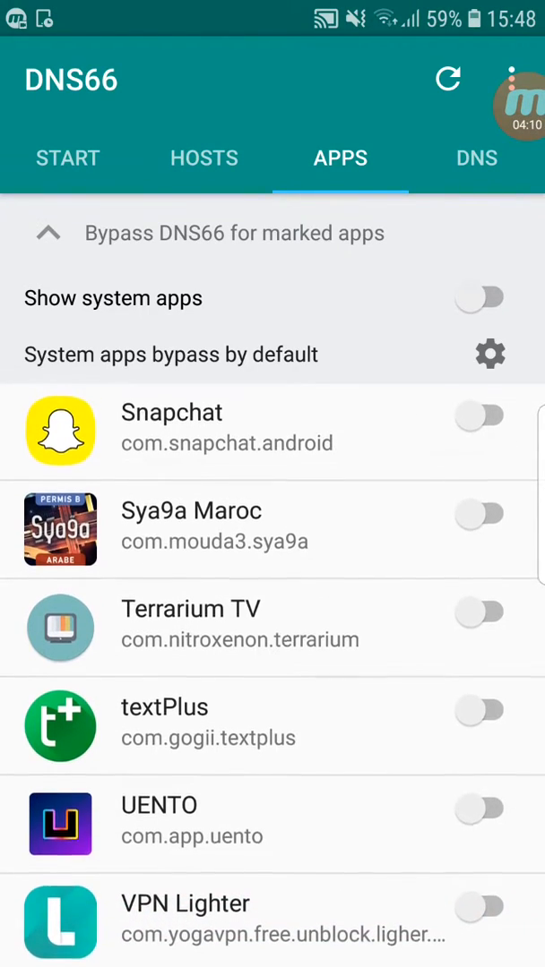
scroll(up, 3)
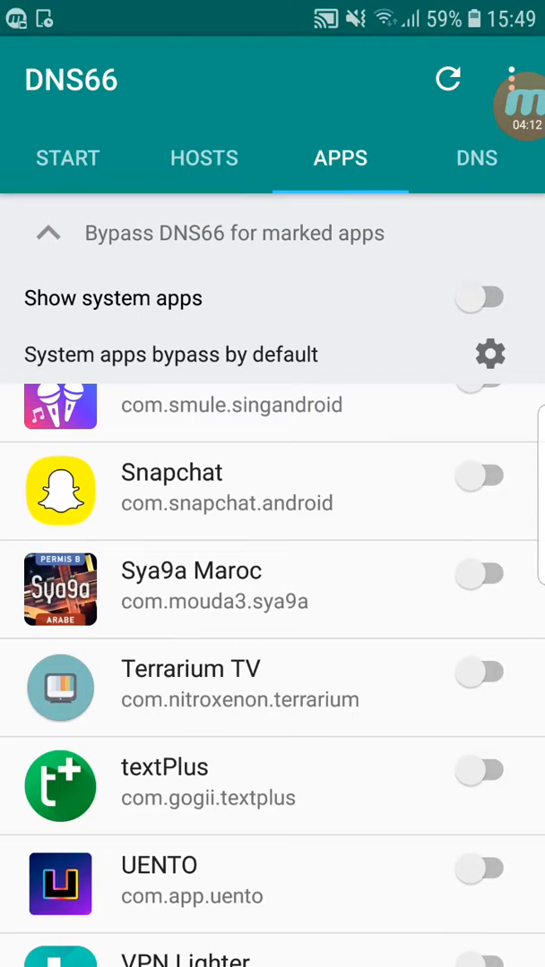
scroll(down, 3)
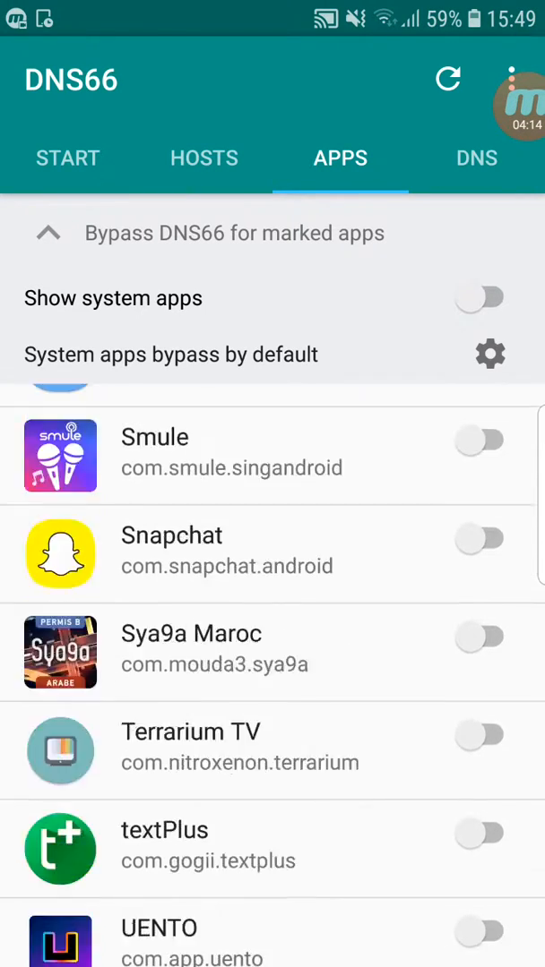
scroll(up, 3)
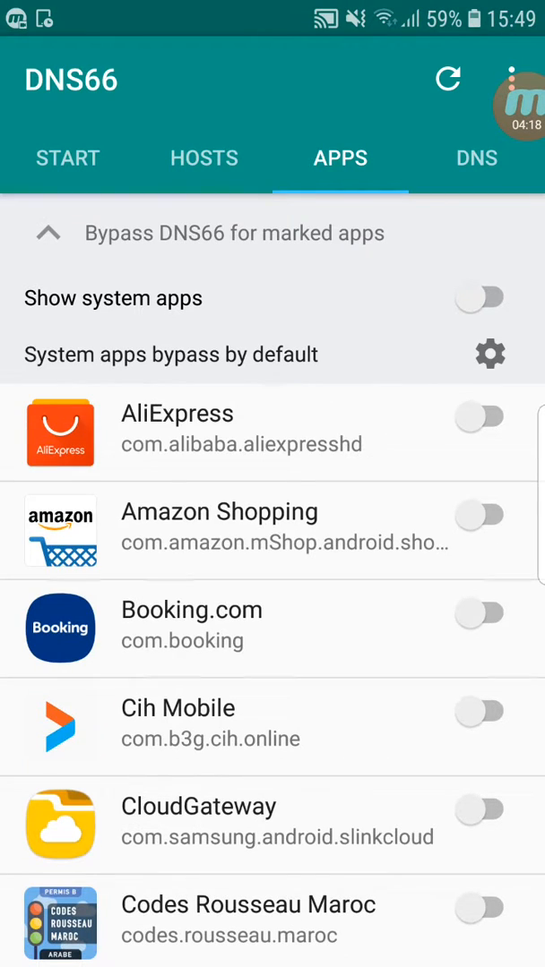
scroll(down, 3)
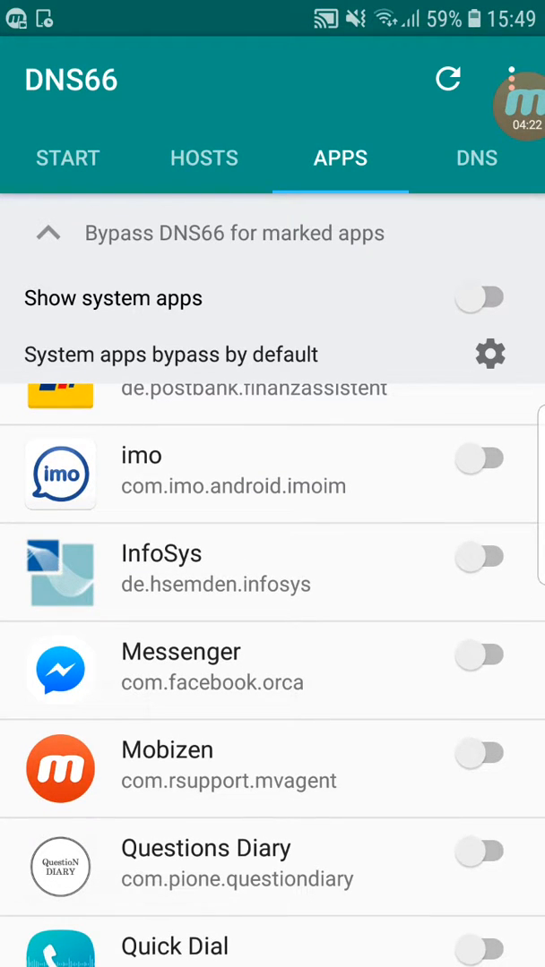
click(481, 459)
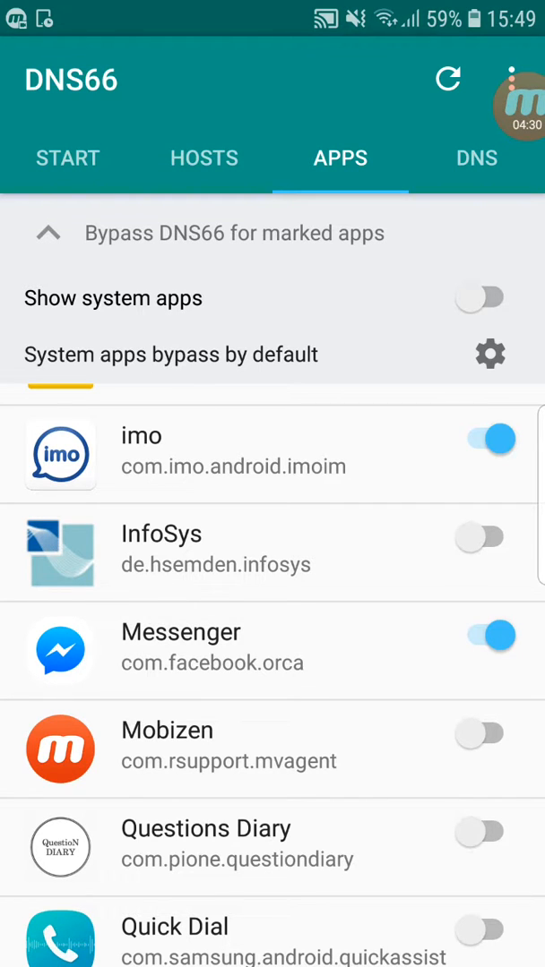
click(204, 158)
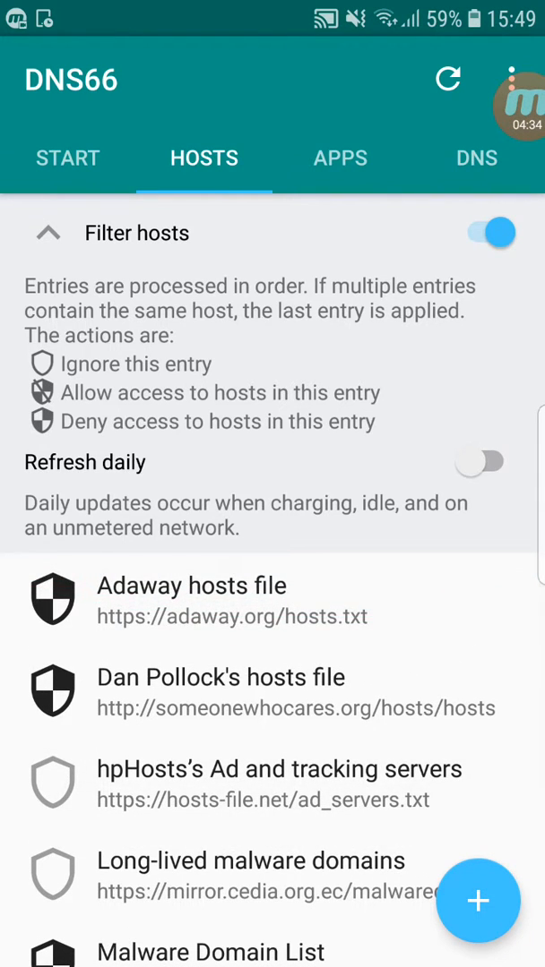
Change the filter action on the host list entries and return to the START tab.
click(49, 233)
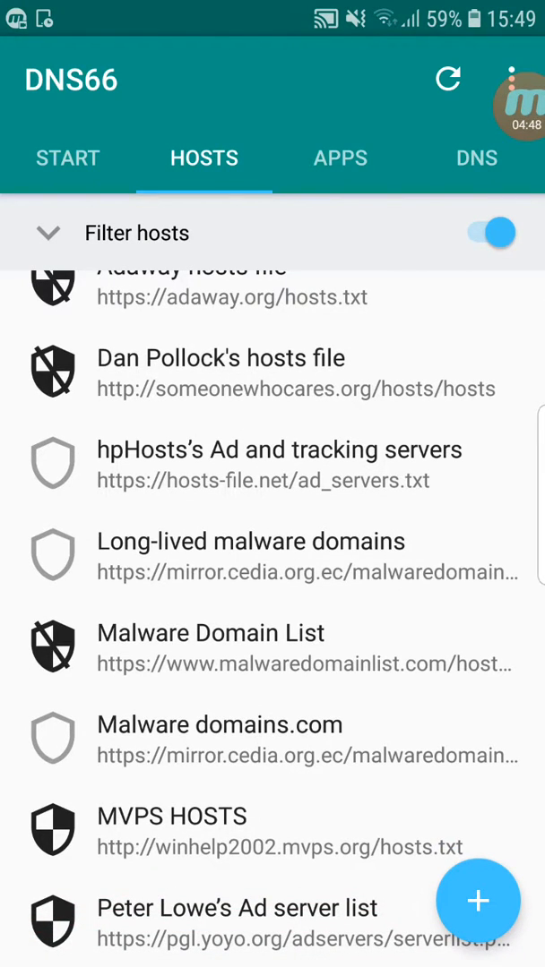
scroll(up, 3)
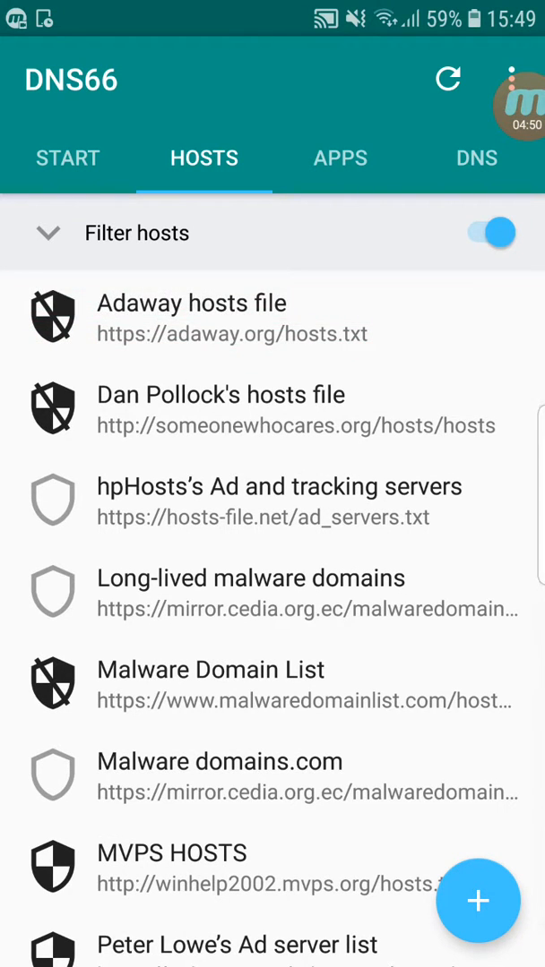
click(68, 157)
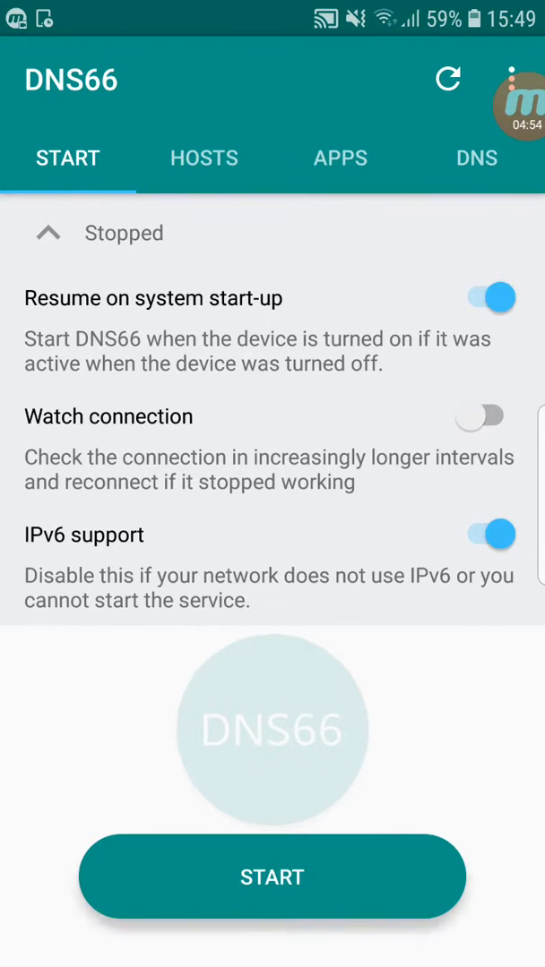
Start DNS66, accept the missing hosts file warning and the VPN connection request.
click(271, 876)
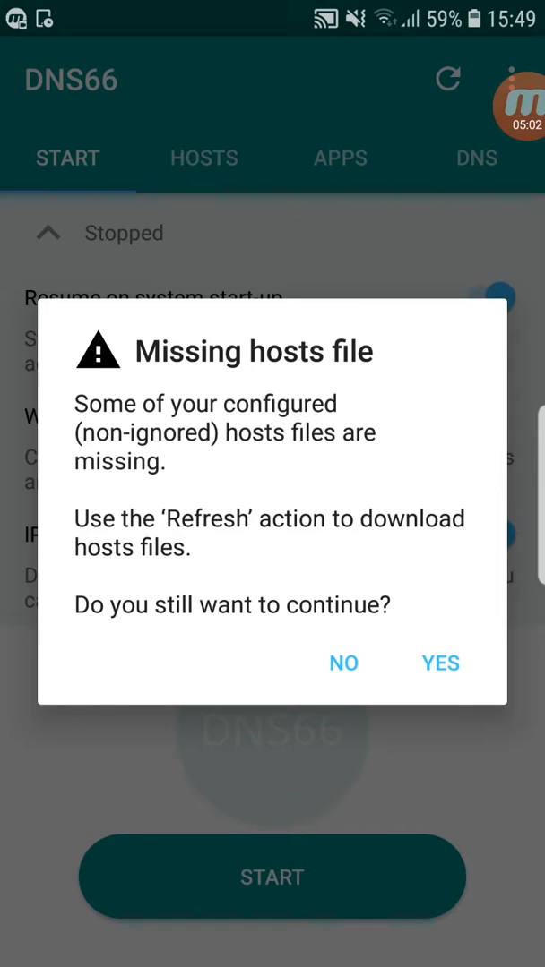
click(439, 662)
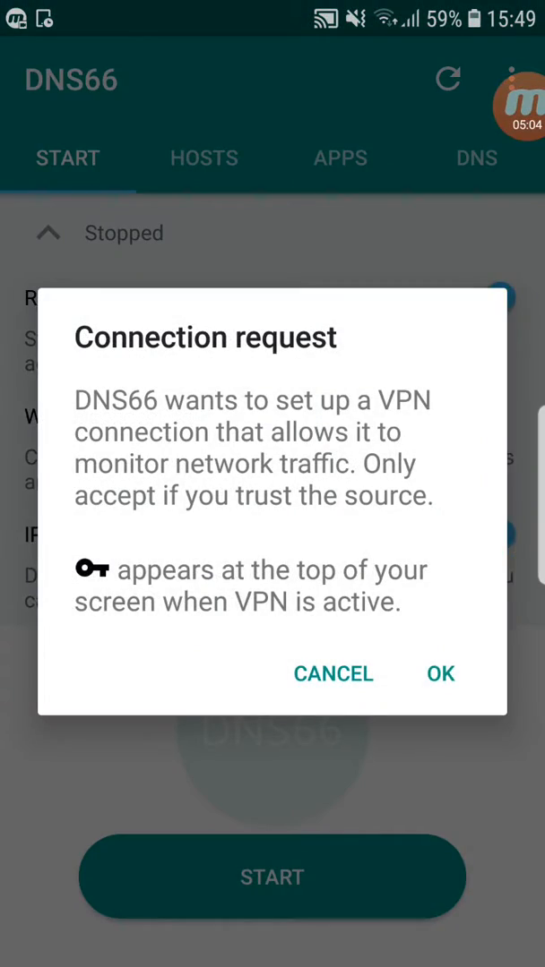
click(439, 674)
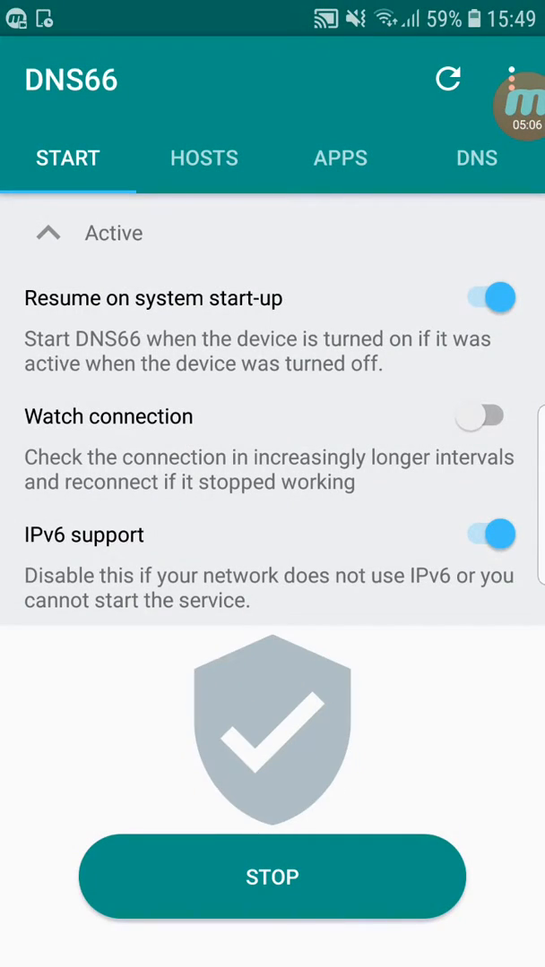